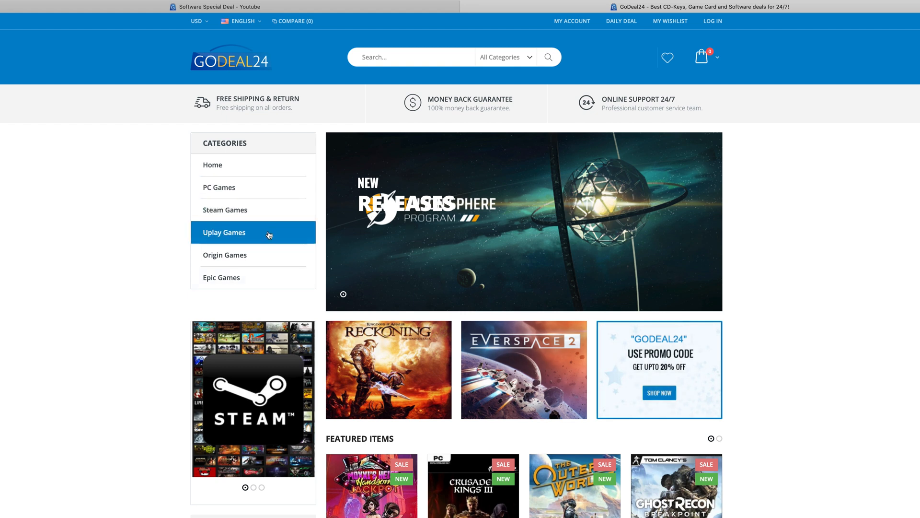
{"action": "scroll", "scroll_direction": "down", "scroll_amount": 3}
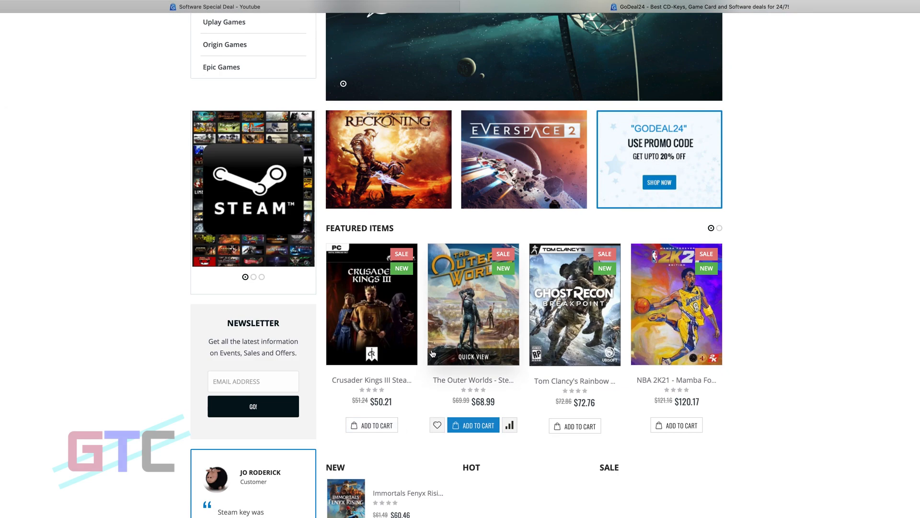
{"action": "scroll", "scroll_direction": "down", "scroll_amount": 3}
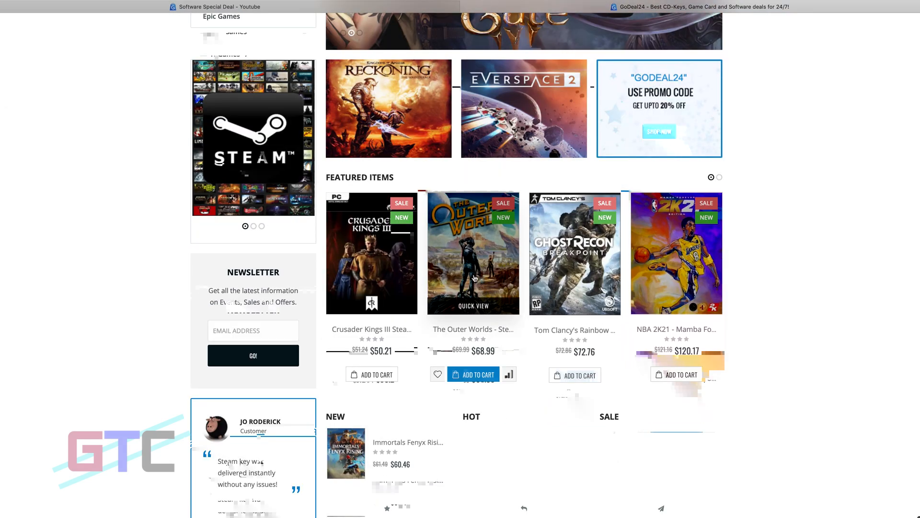